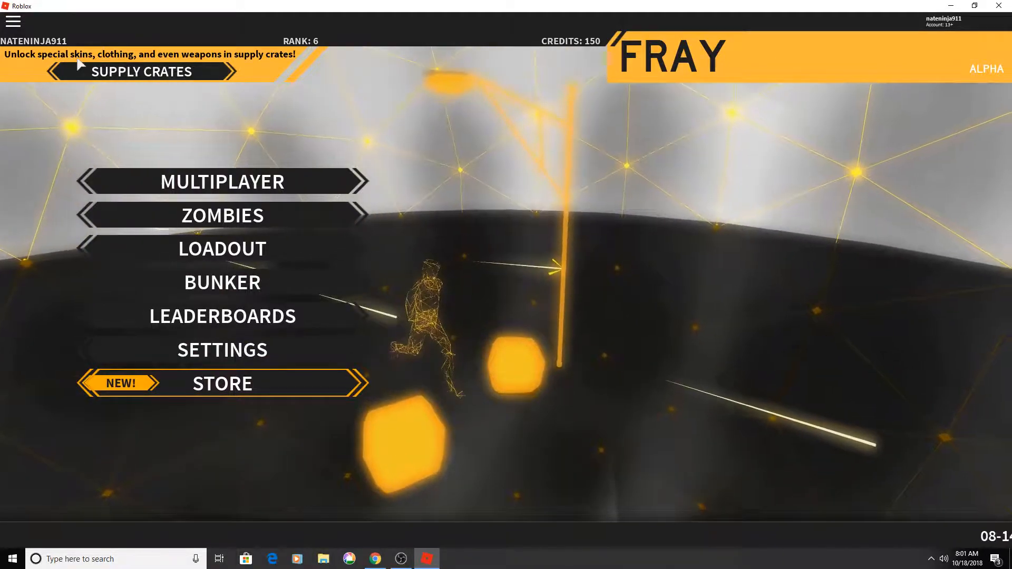
{"action": "mouse_move", "coordinate": [223, 181]}
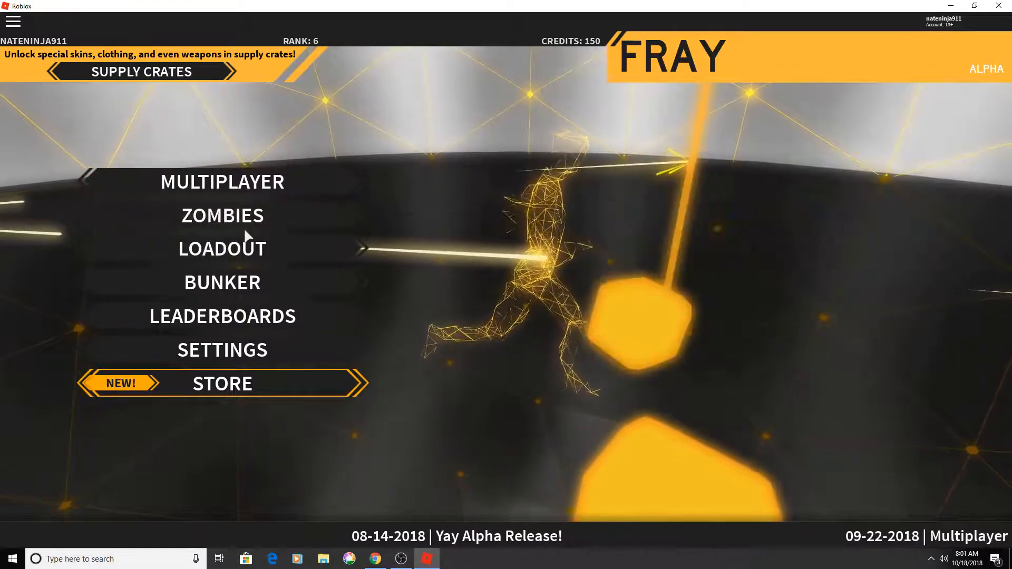
Step: Apply the pumpkin Halloween camo from the Special collection to Loadout 1's RIZ45 pistol
{"action": "left_click", "coordinate": [223, 247]}
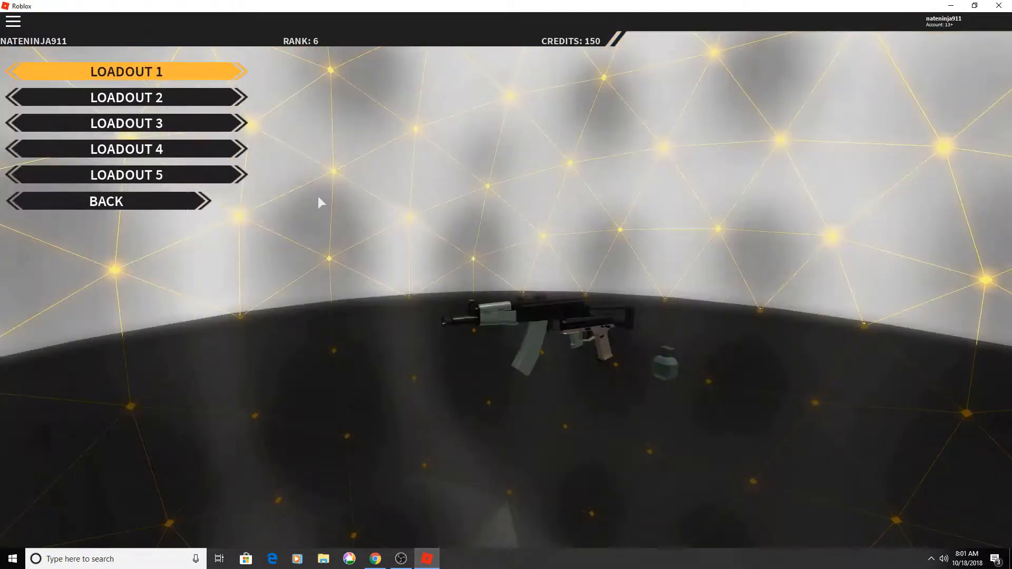
{"action": "left_click", "coordinate": [127, 97]}
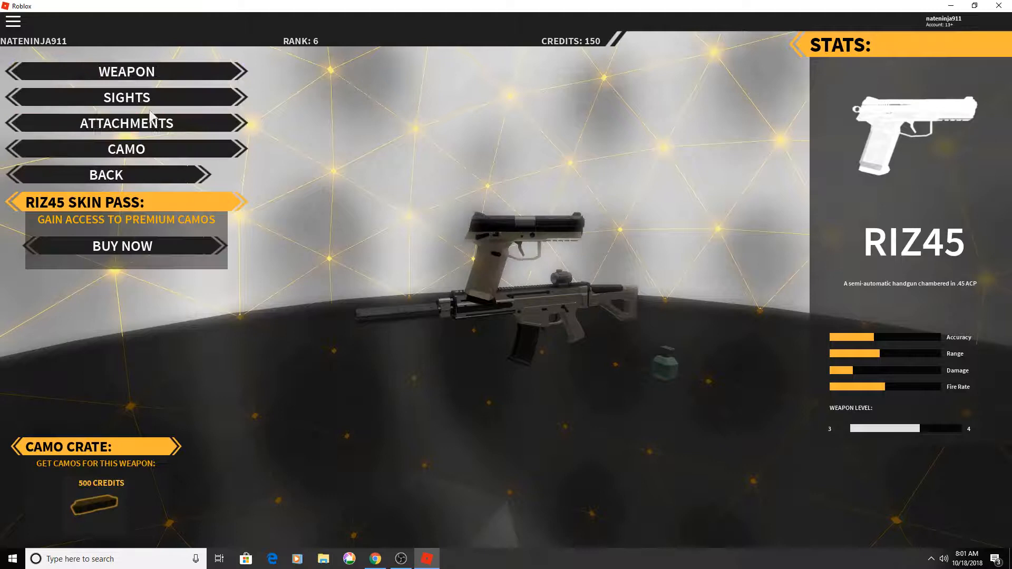
{"action": "left_click", "coordinate": [127, 97]}
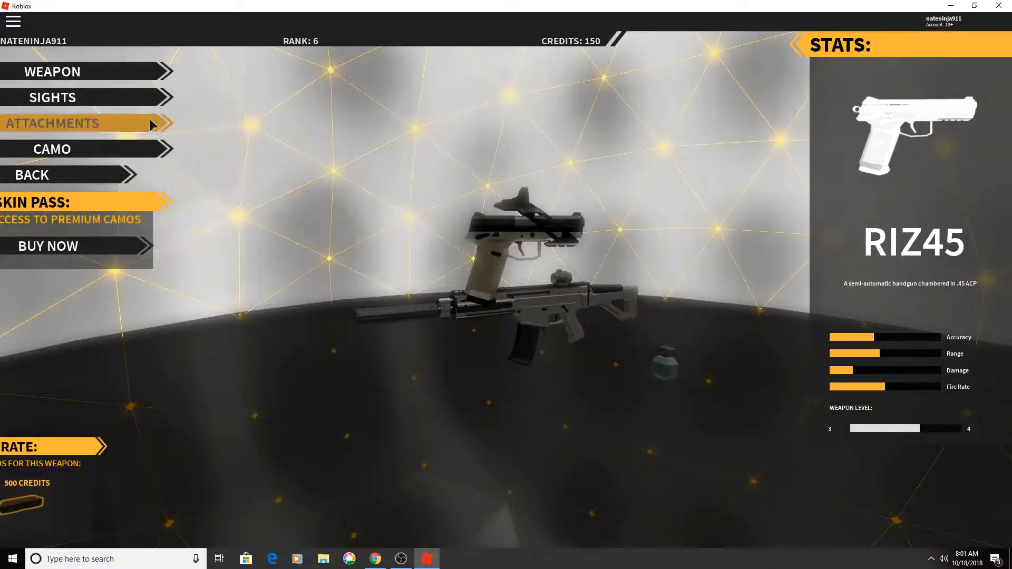
{"action": "left_click", "coordinate": [51, 123]}
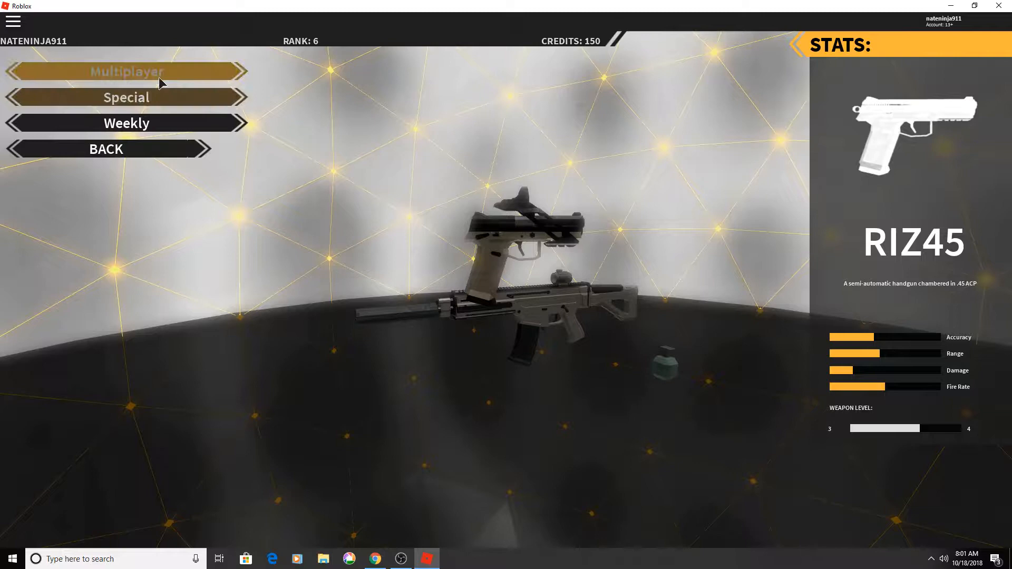
{"action": "left_click", "coordinate": [126, 70]}
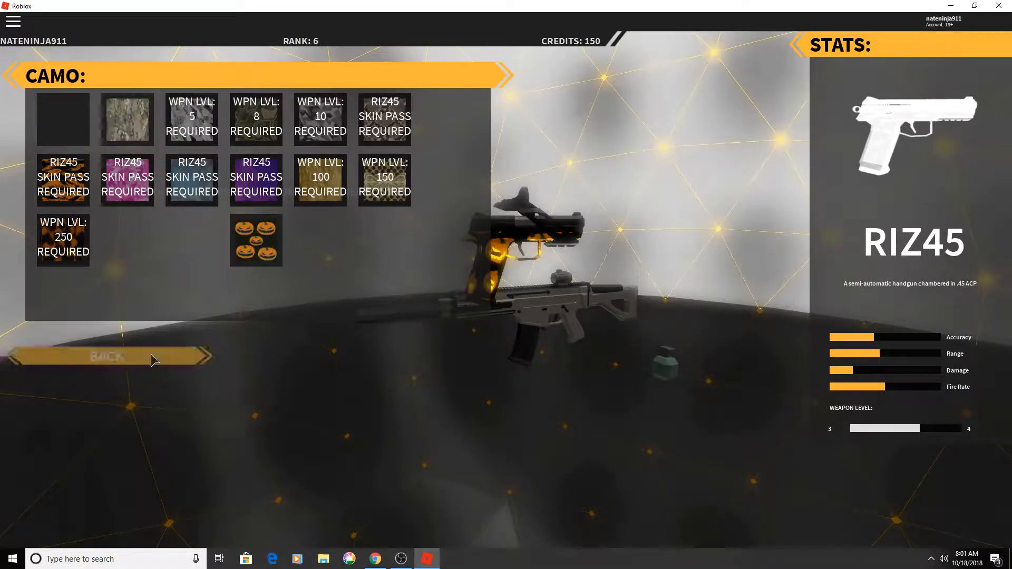
{"action": "left_click", "coordinate": [110, 356]}
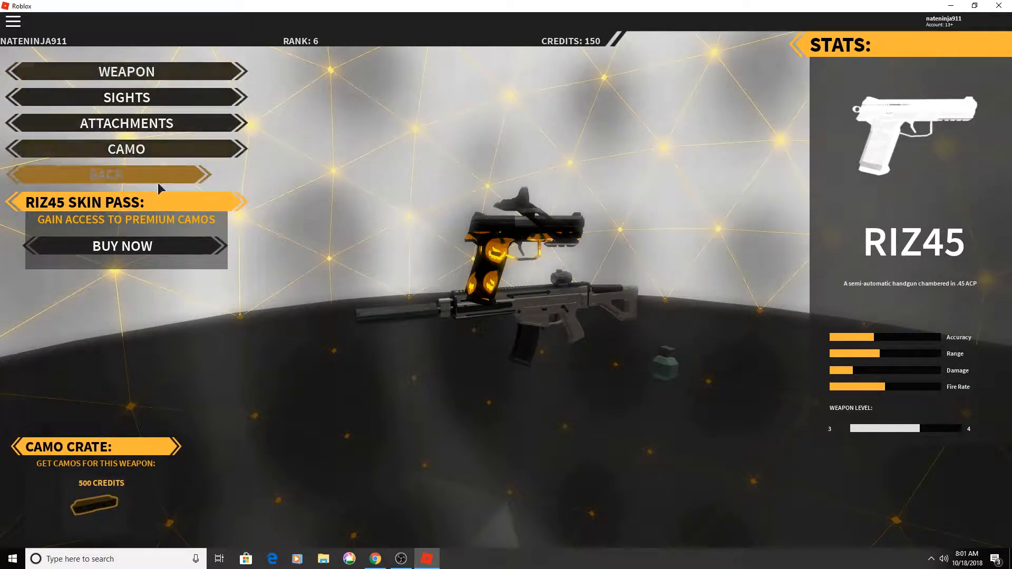
{"action": "left_click", "coordinate": [109, 174]}
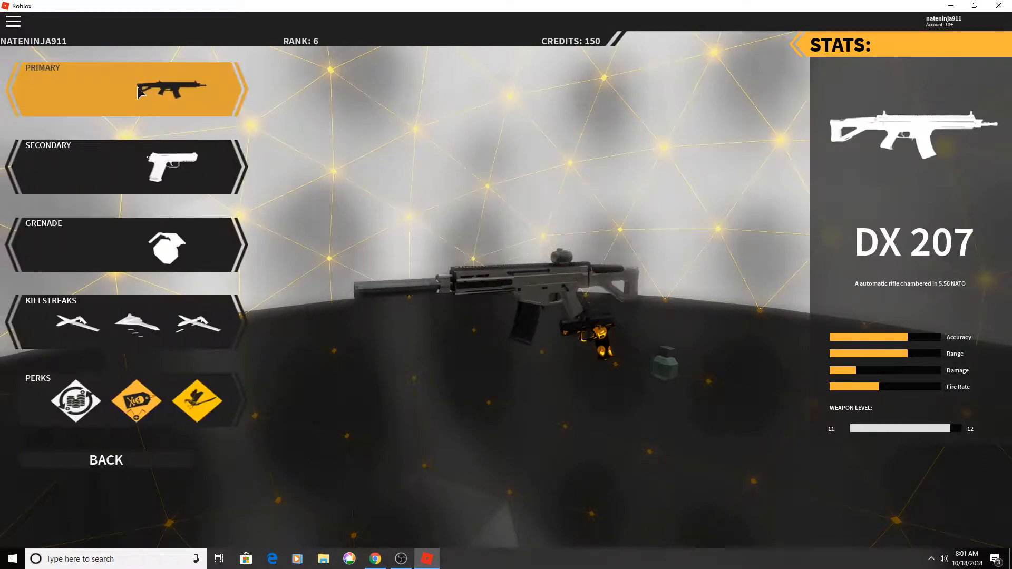
Step: Give the DX 207 rifle the pumpkin camo, then reopen the loadout editor's primary slot
{"action": "left_click", "coordinate": [126, 88]}
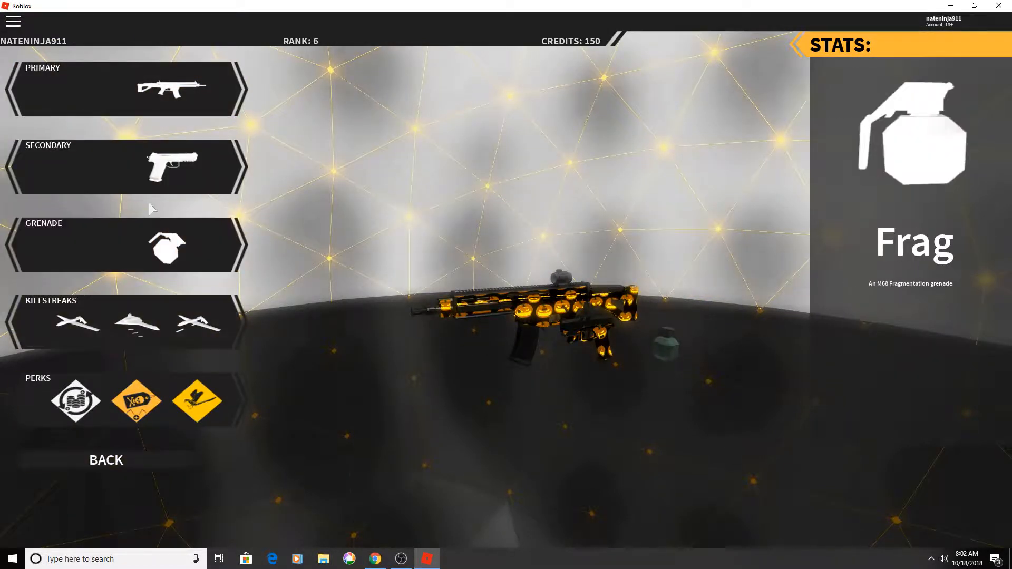
{"action": "left_click", "coordinate": [105, 460]}
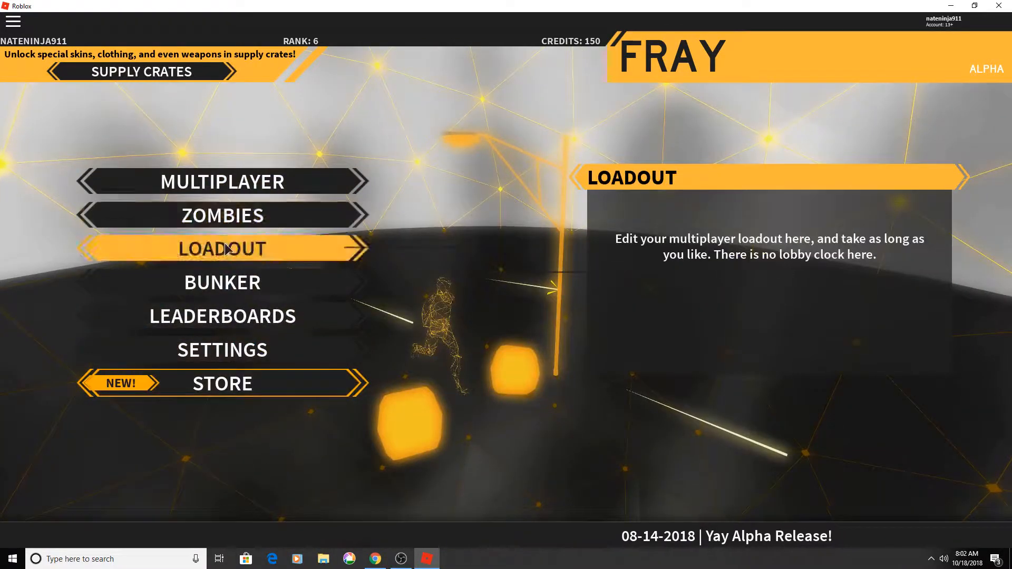
{"action": "left_click", "coordinate": [222, 249]}
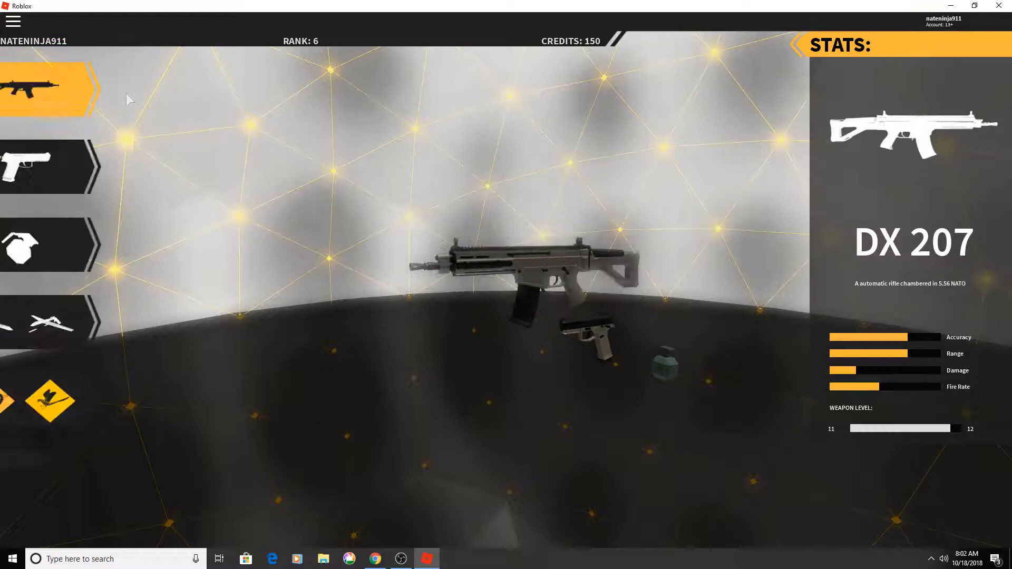
{"action": "left_click", "coordinate": [51, 89]}
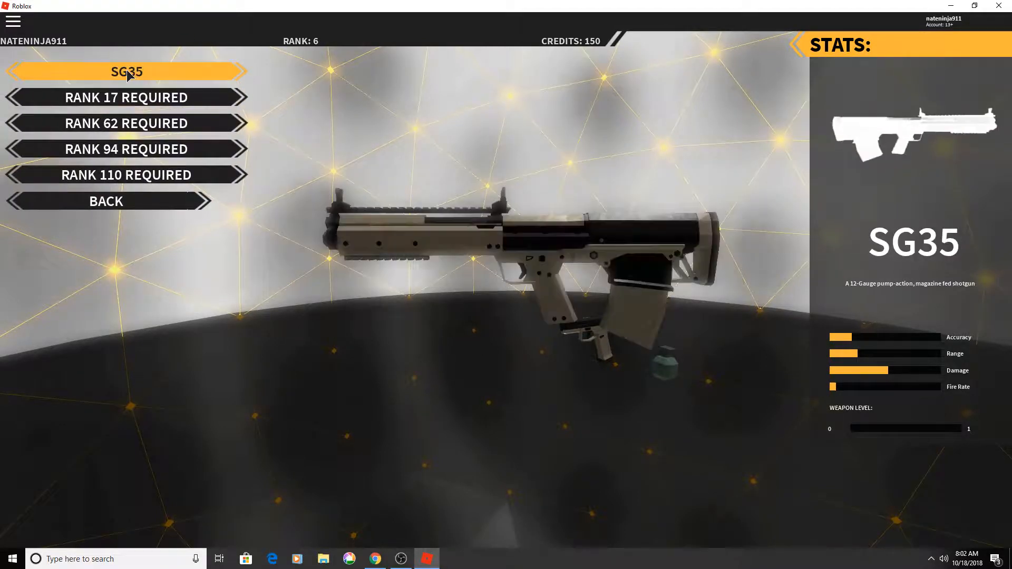
Step: Apply the pumpkin Halloween camo to the SG35 shotgun and return to the loadout list
{"action": "left_click", "coordinate": [125, 72]}
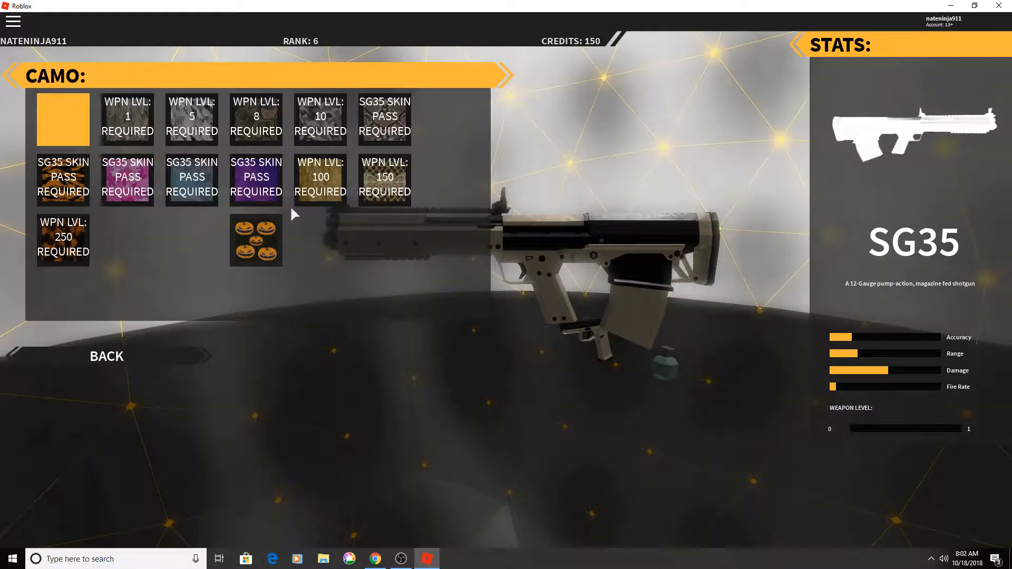
{"action": "left_click", "coordinate": [255, 240]}
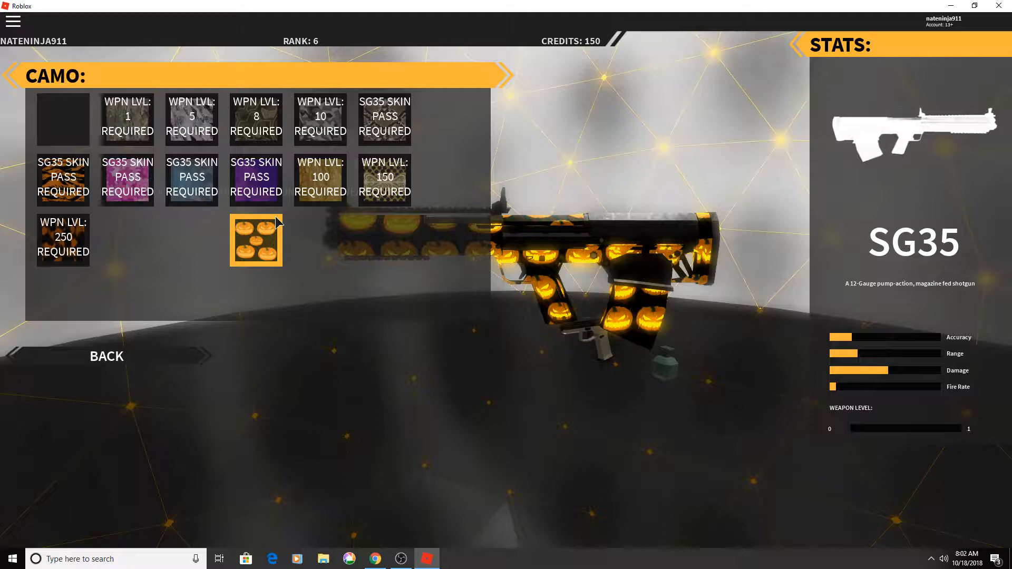
{"action": "left_click", "coordinate": [106, 356]}
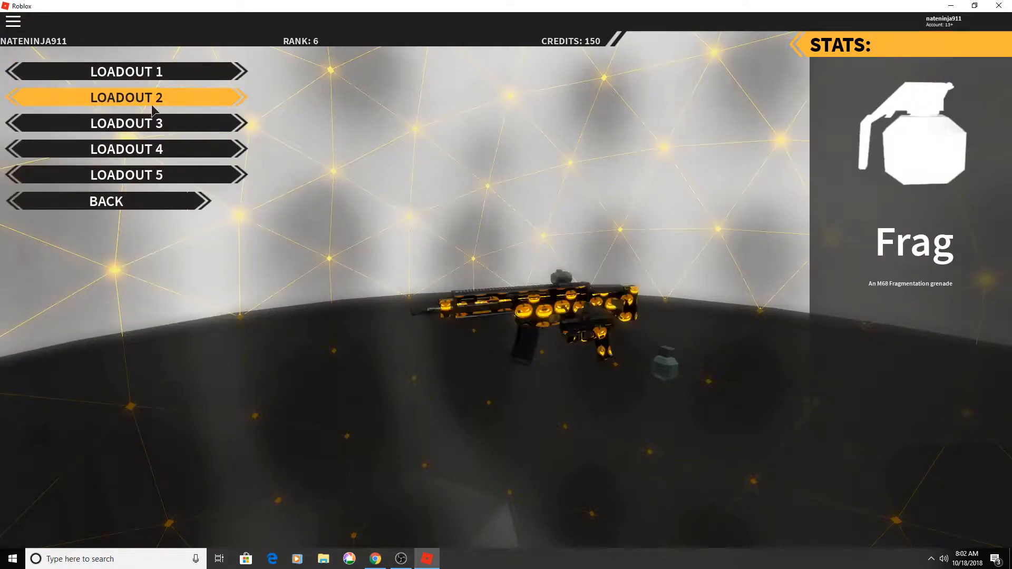
Step: Return to the Game Mode menu and find a match to join
{"action": "left_click", "coordinate": [105, 201]}
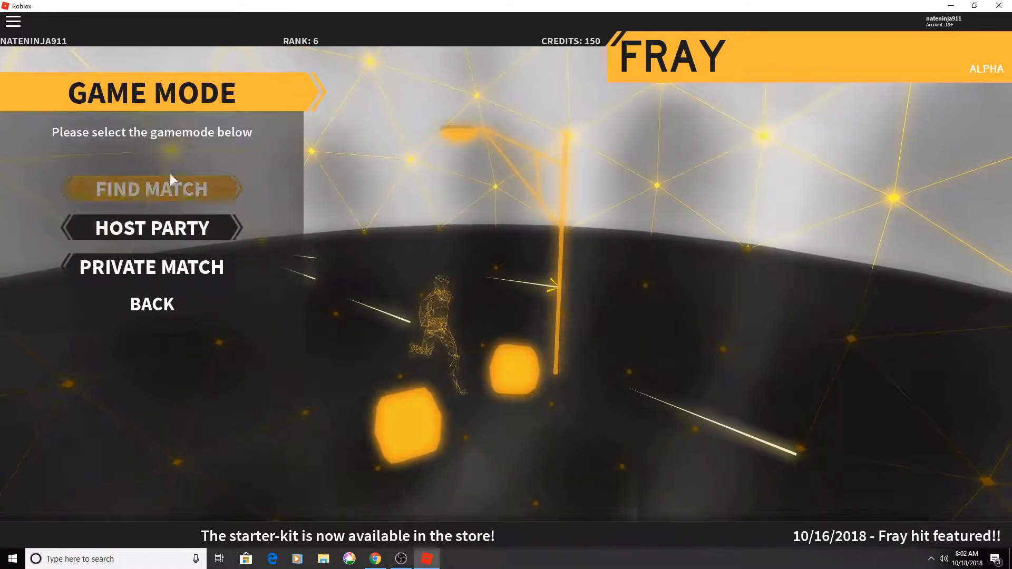
{"action": "left_click", "coordinate": [152, 189]}
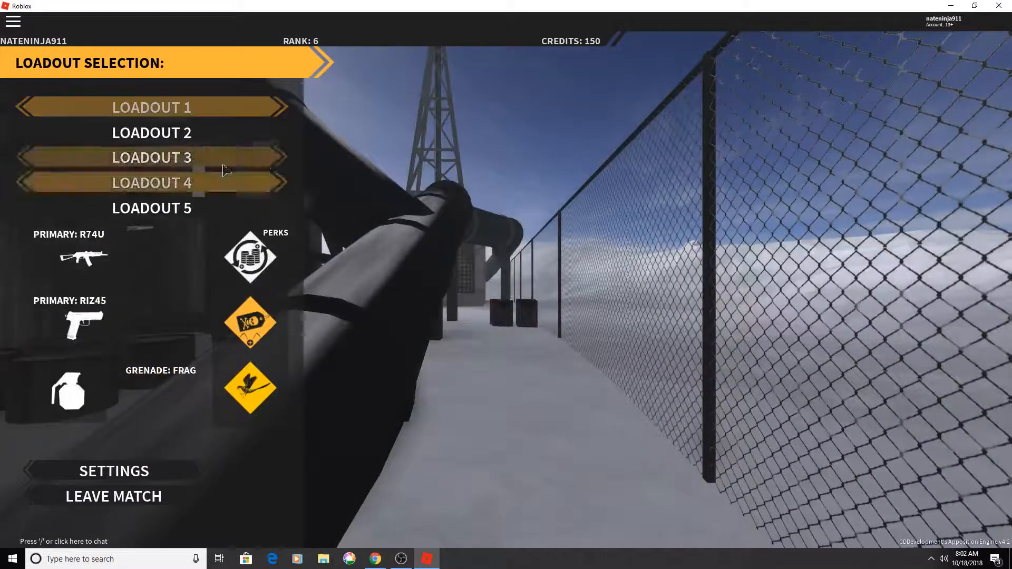
Step: Choose a loadout on the Loadout Selection screen and spawn into the match
{"action": "left_click", "coordinate": [151, 182]}
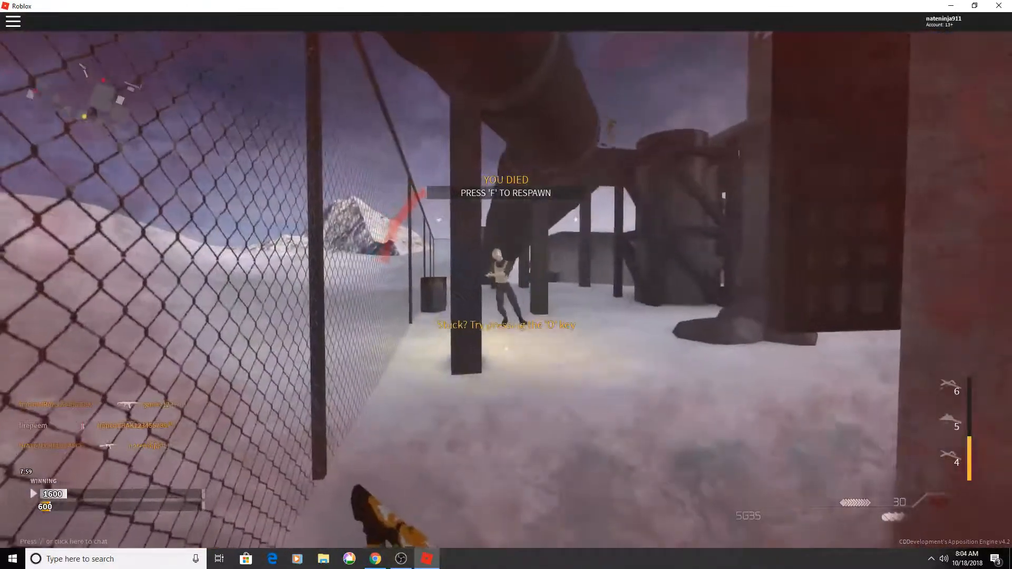
Step: Respawn with F and rejoin the fight with the SG35 shotgun
{"action": "key", "text": "f"}
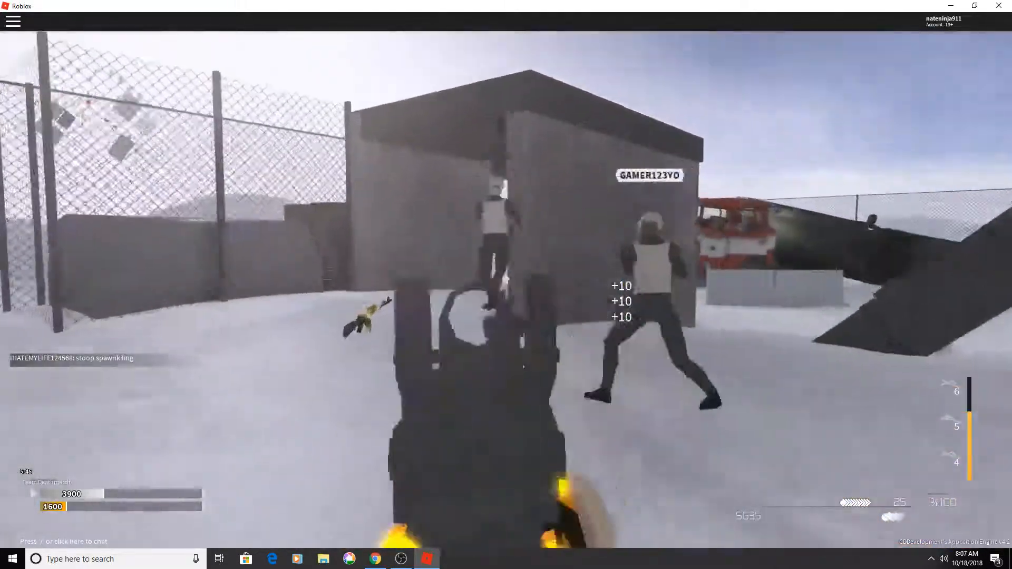
{"action": "left_click", "coordinate": [506, 285]}
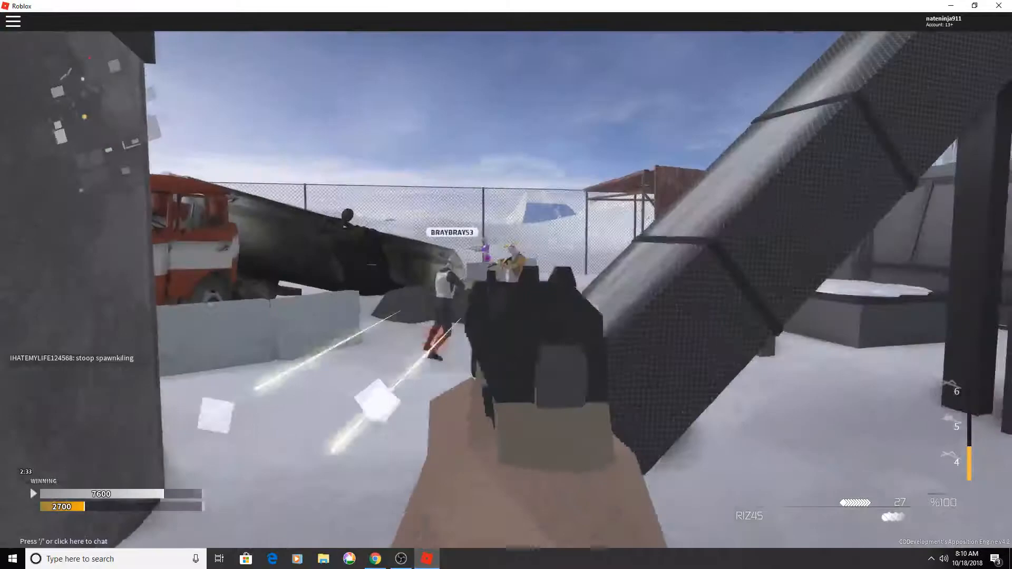
Step: Fire at enemies in the team deathmatch until being eliminated
{"action": "left_click", "coordinate": [506, 285]}
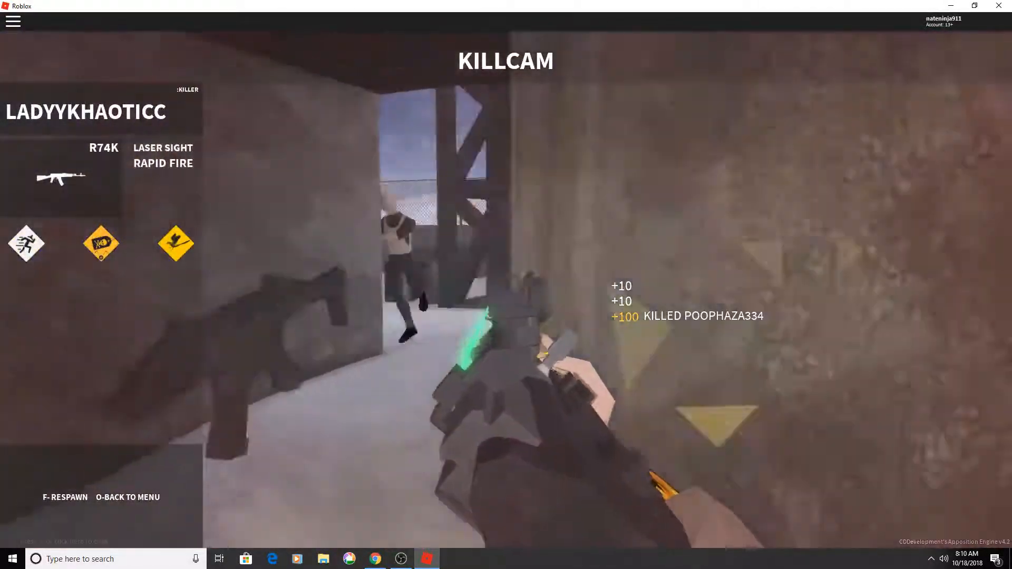
Step: Respawn with the pumpkin SG35 and bring up the Roblox menu's Players tab
{"action": "key", "text": "f"}
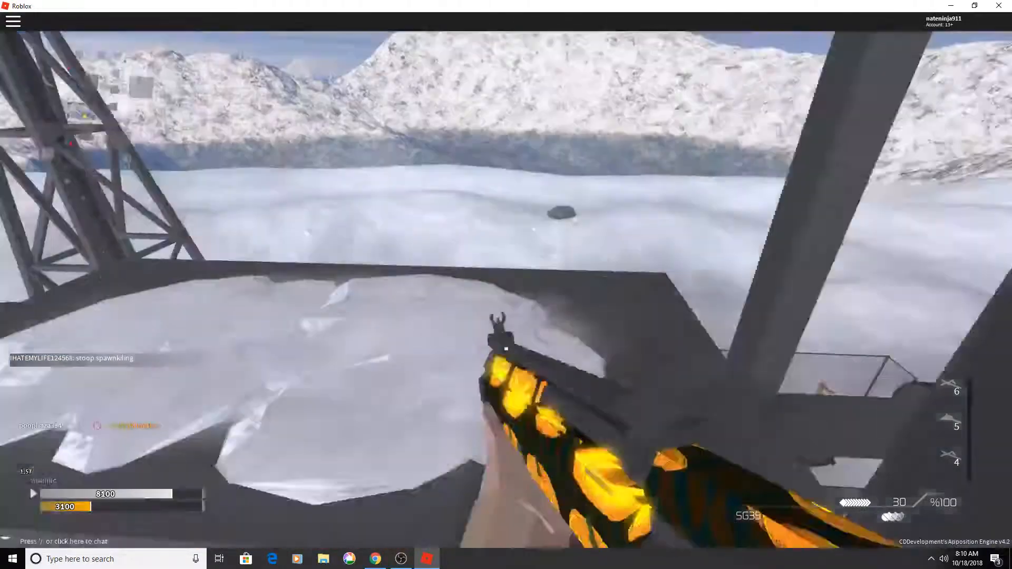
{"action": "key", "text": "Escape"}
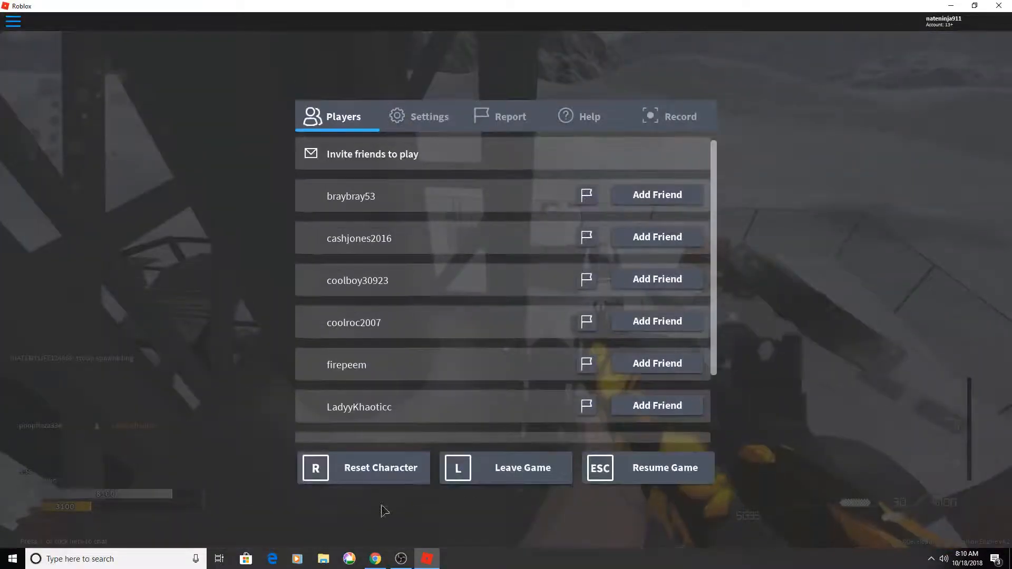